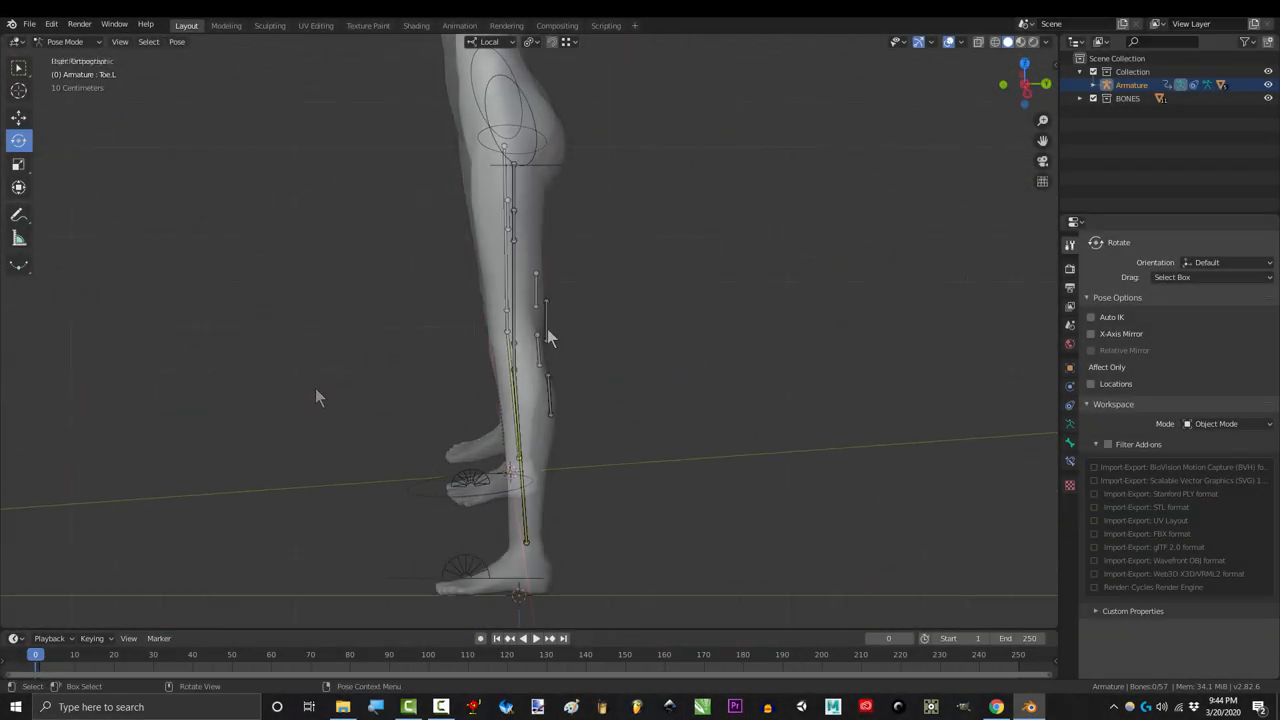
# Select the leg armature and enter Edit Mode focused on the knee.
pyautogui.click(548, 376)
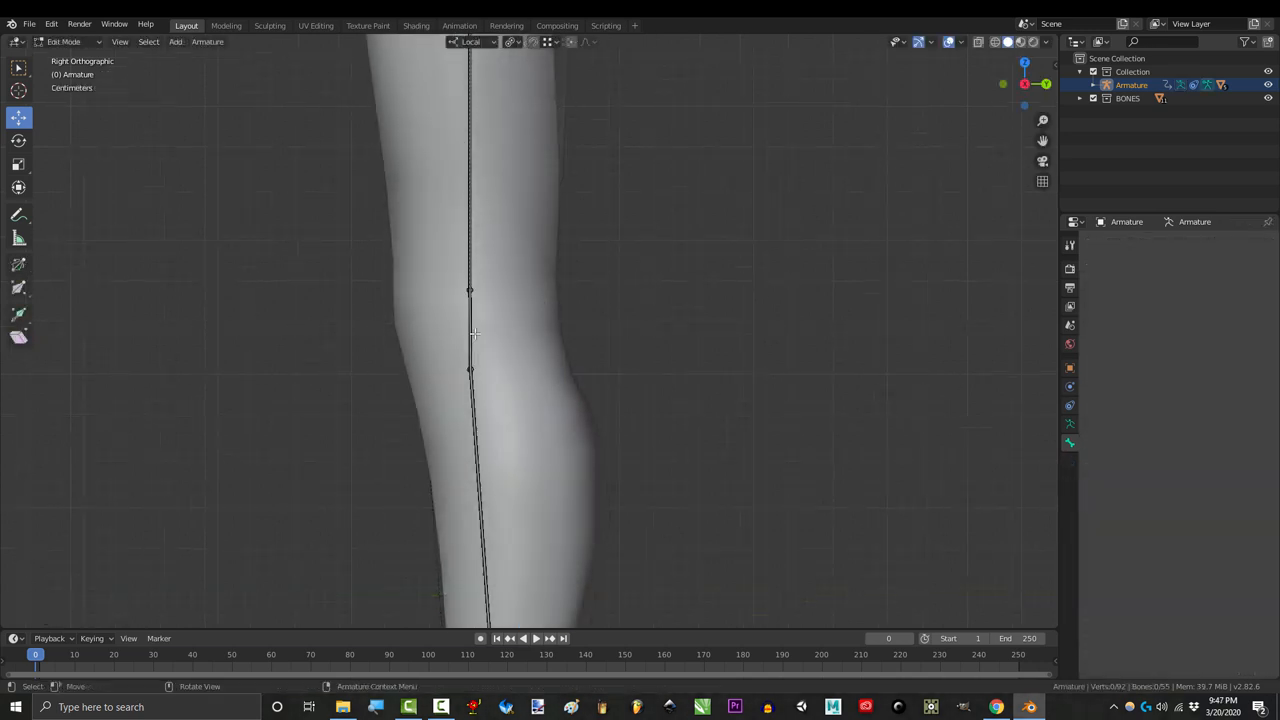
# Duplicate a bone at the knee and rename it as the cThigh.L correction bone.
pyautogui.press('shift+d')
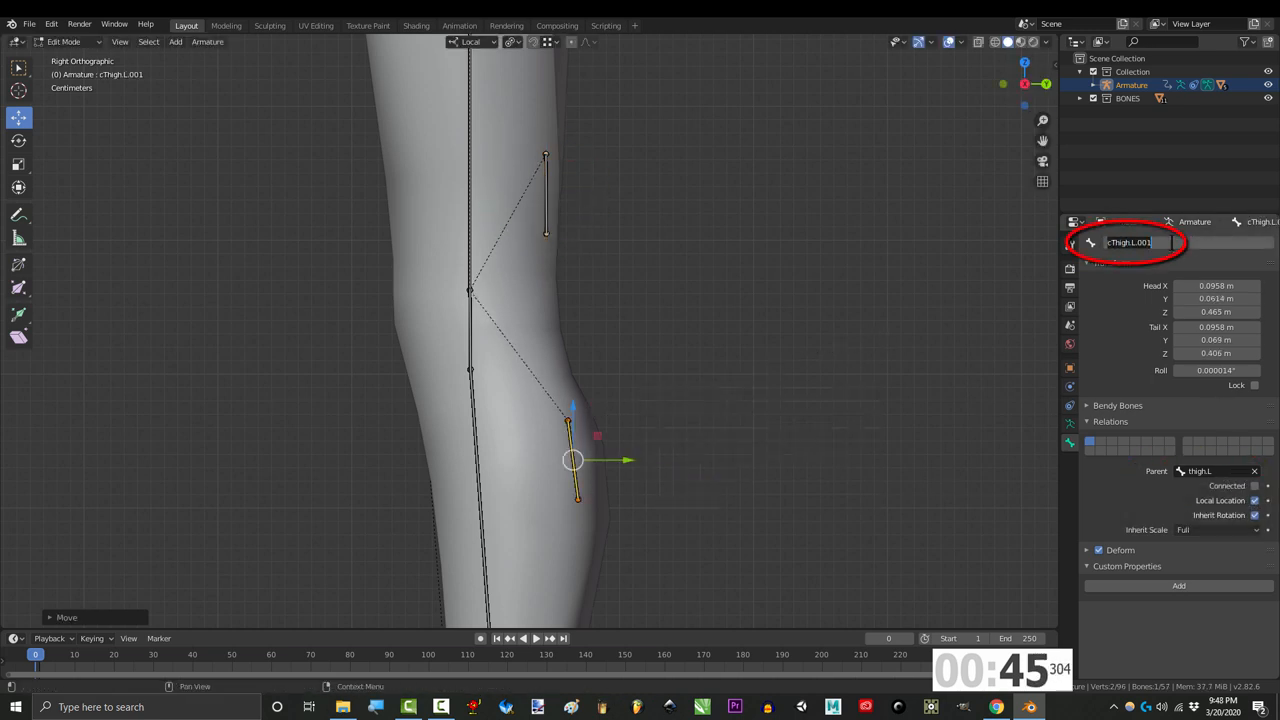
pyautogui.click(1210, 472)
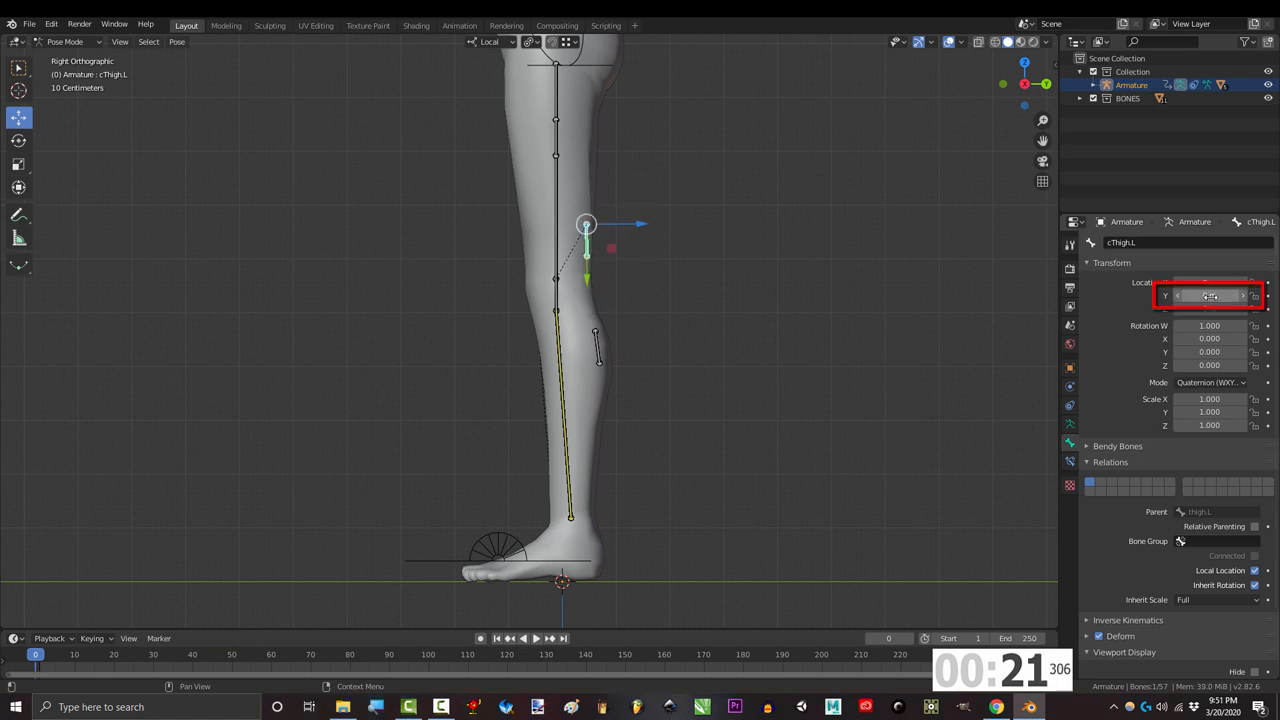
# Drive cThigh.L's Y location with a driver targeting the armature's shin X rotation.
pyautogui.click(1210, 296)
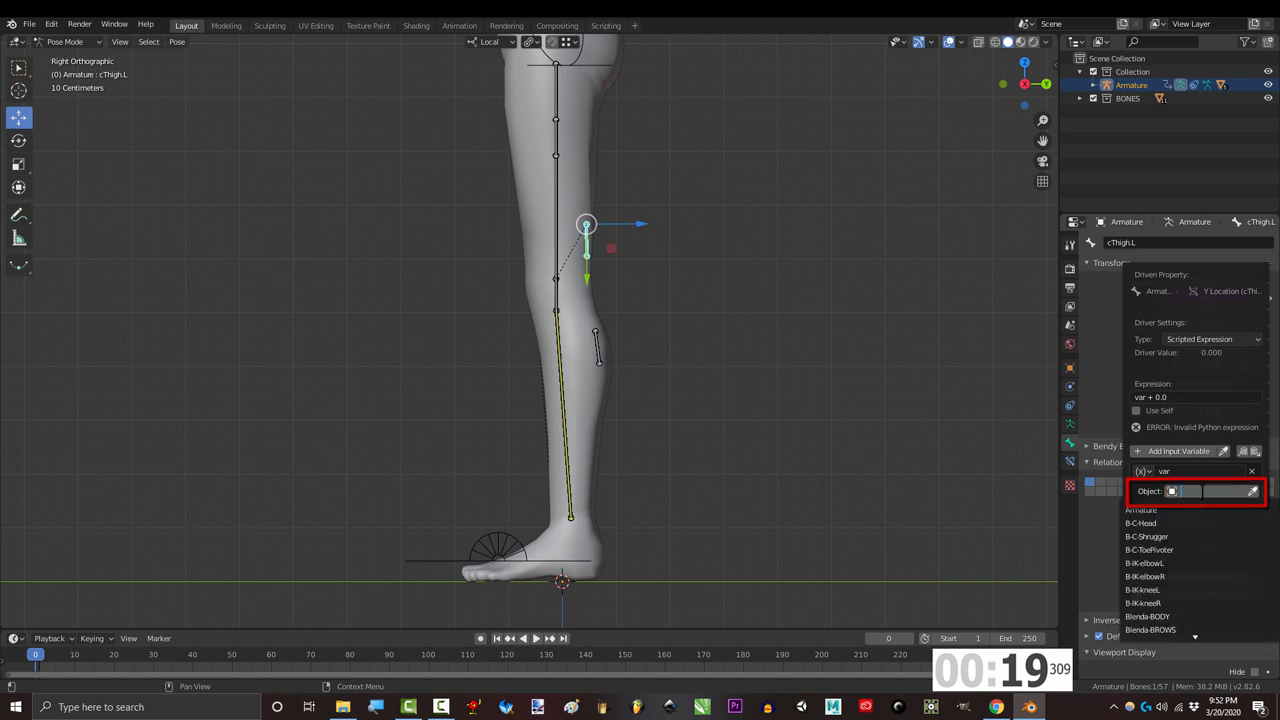
pyautogui.click(1140, 510)
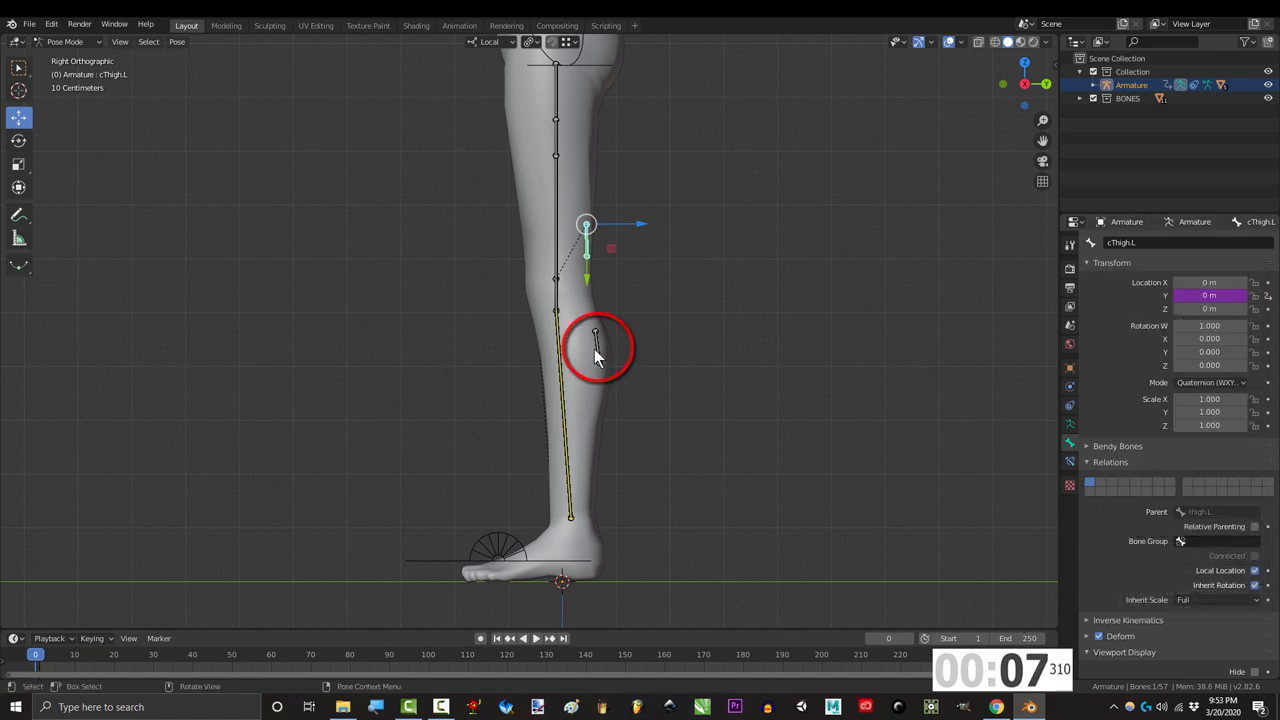
# Select cShin and start editing its Y location for the second driver.
pyautogui.click(596, 330)
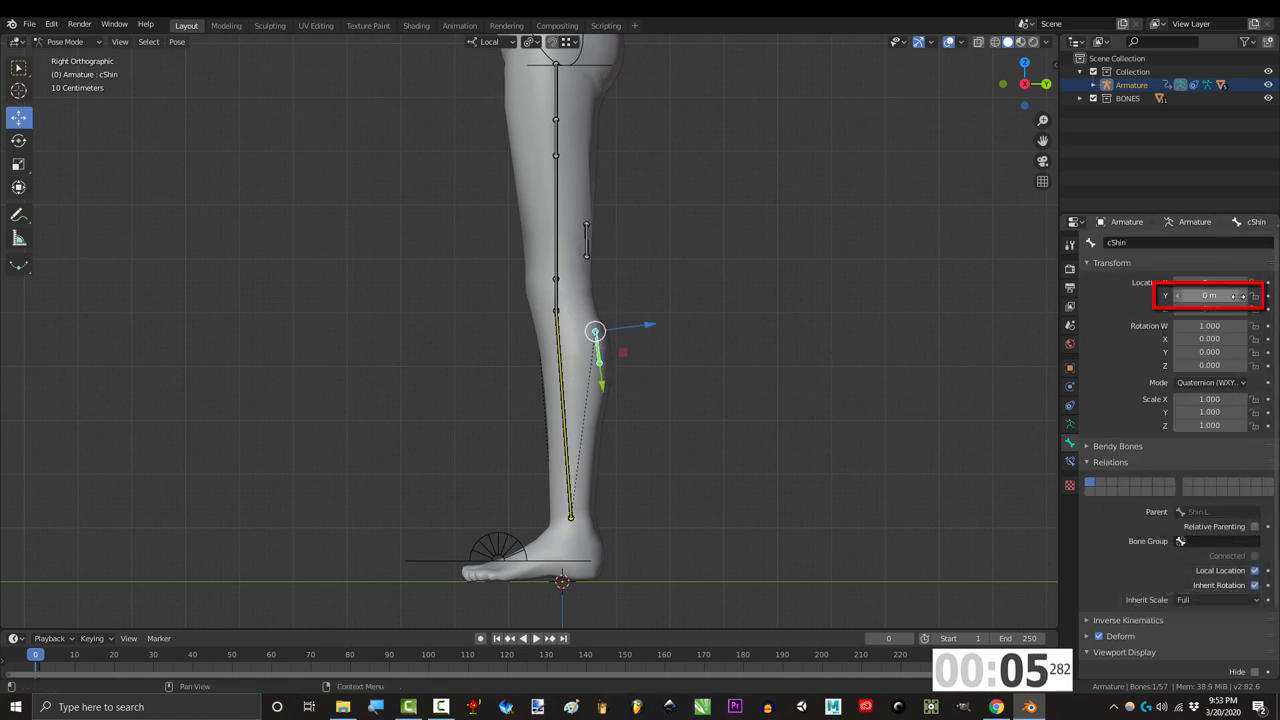
pyautogui.doubleClick(1208, 296)
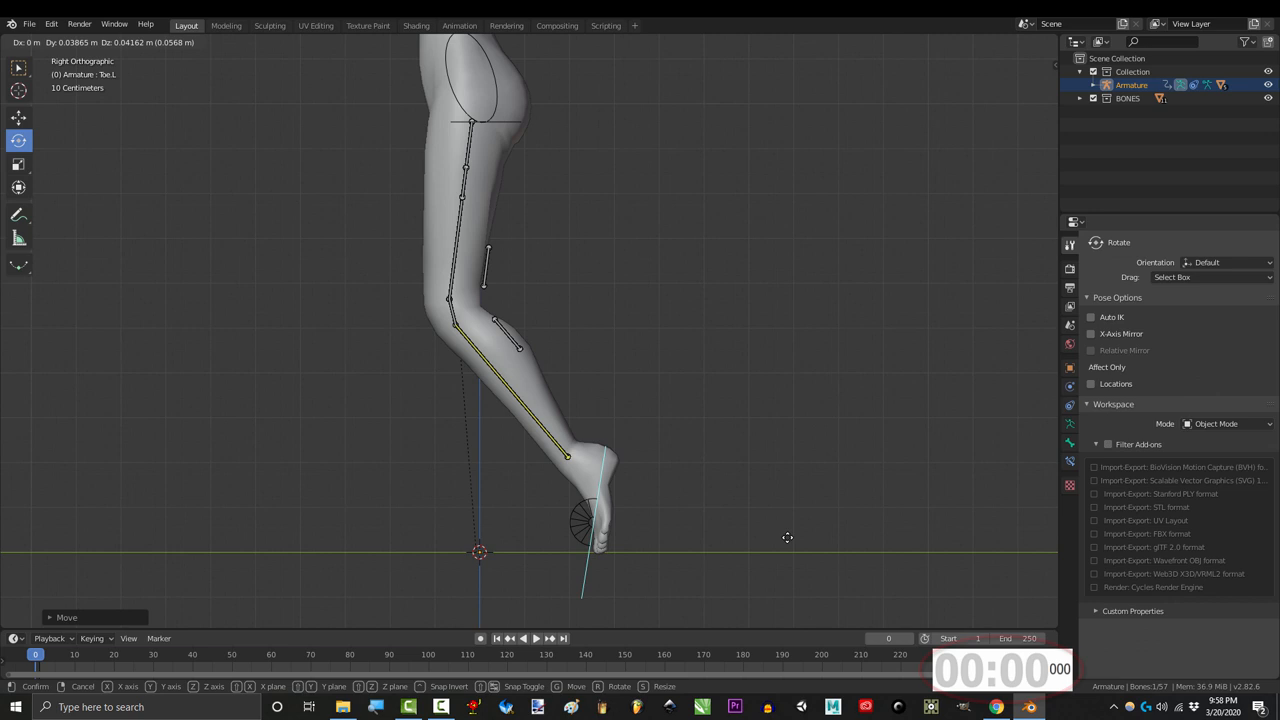
pyautogui.moveTo(790, 550)
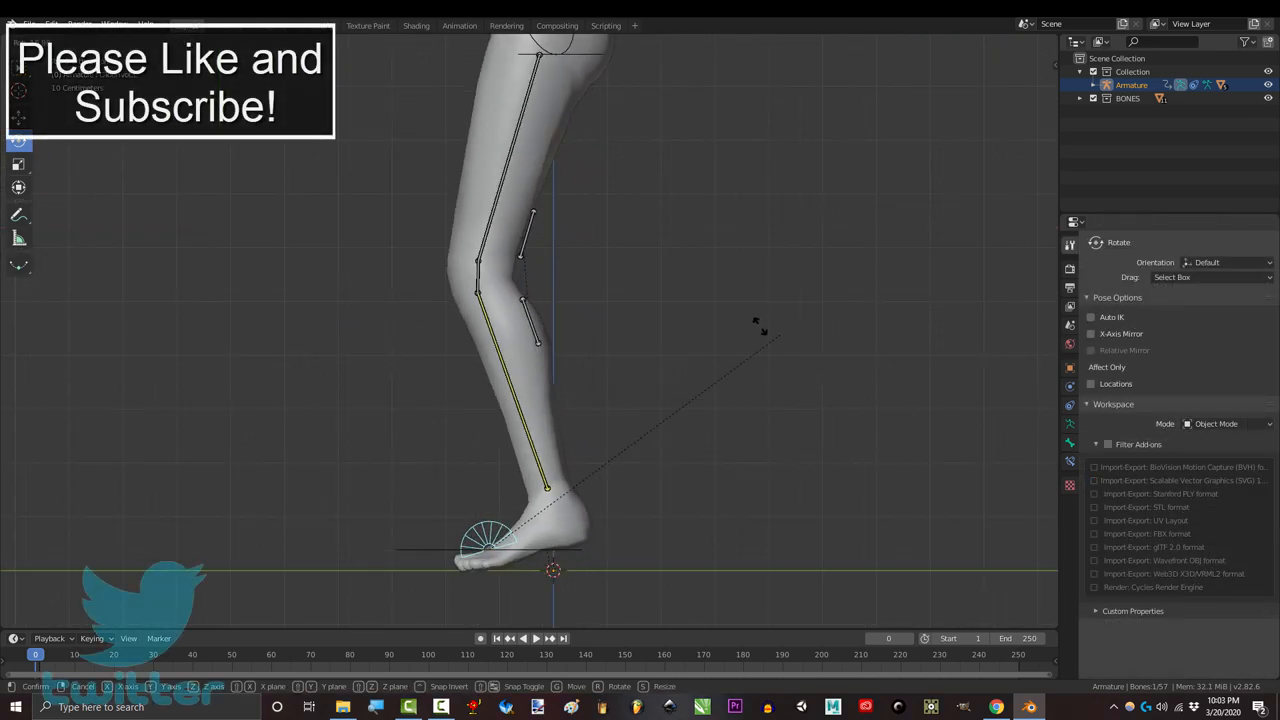
pyautogui.moveTo(450, 300)
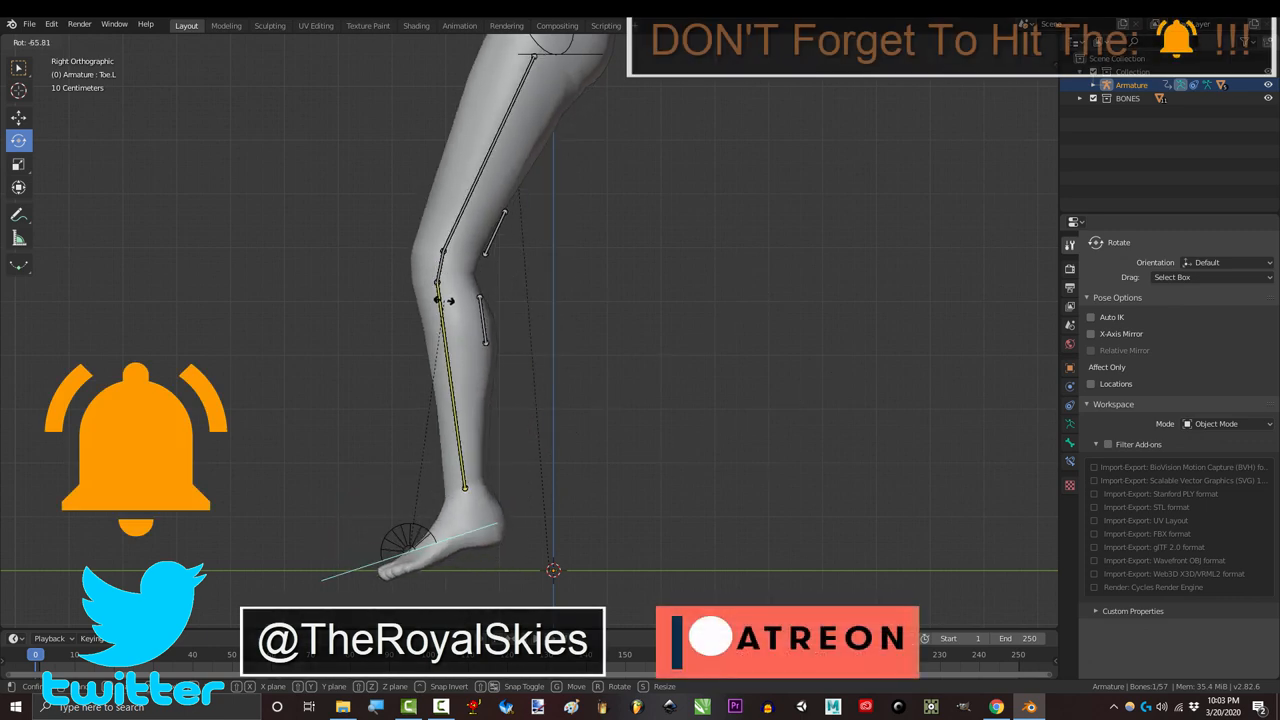